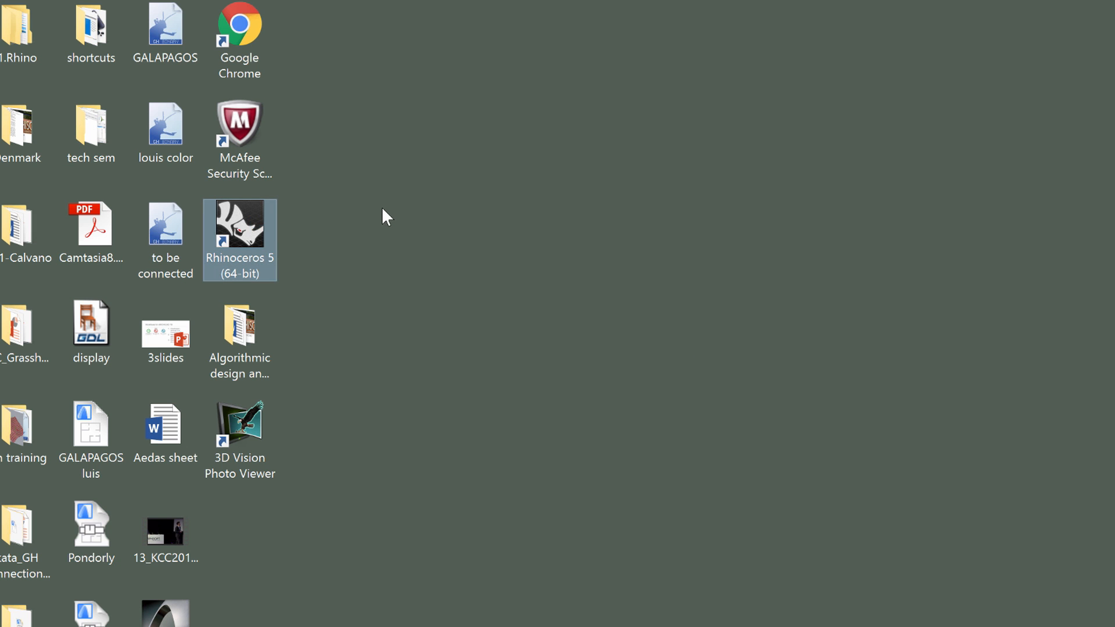
# Step: Launch Rhinoceros 5 and start a new model from the Large Objects - Meters template
pyautogui.doubleClick(239, 224)
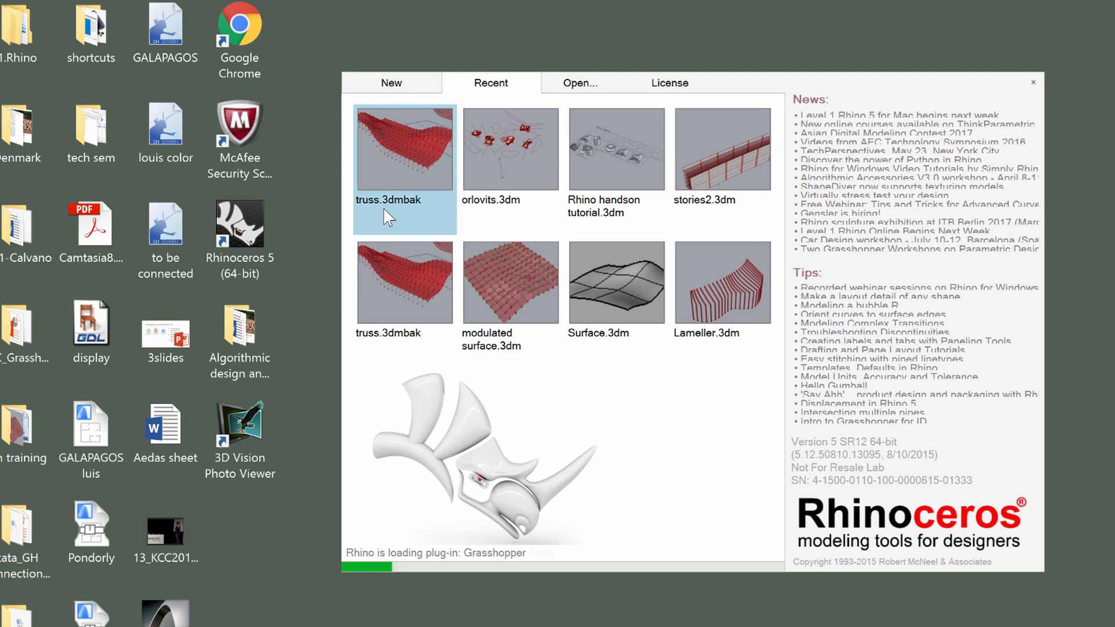
pyautogui.click(391, 83)
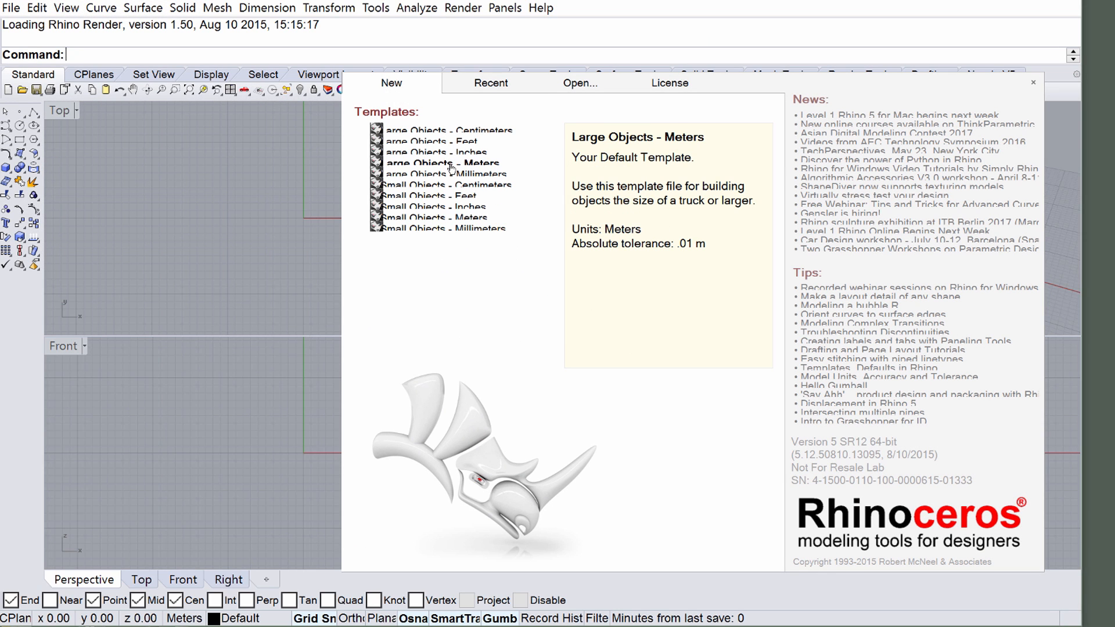
pyautogui.click(442, 162)
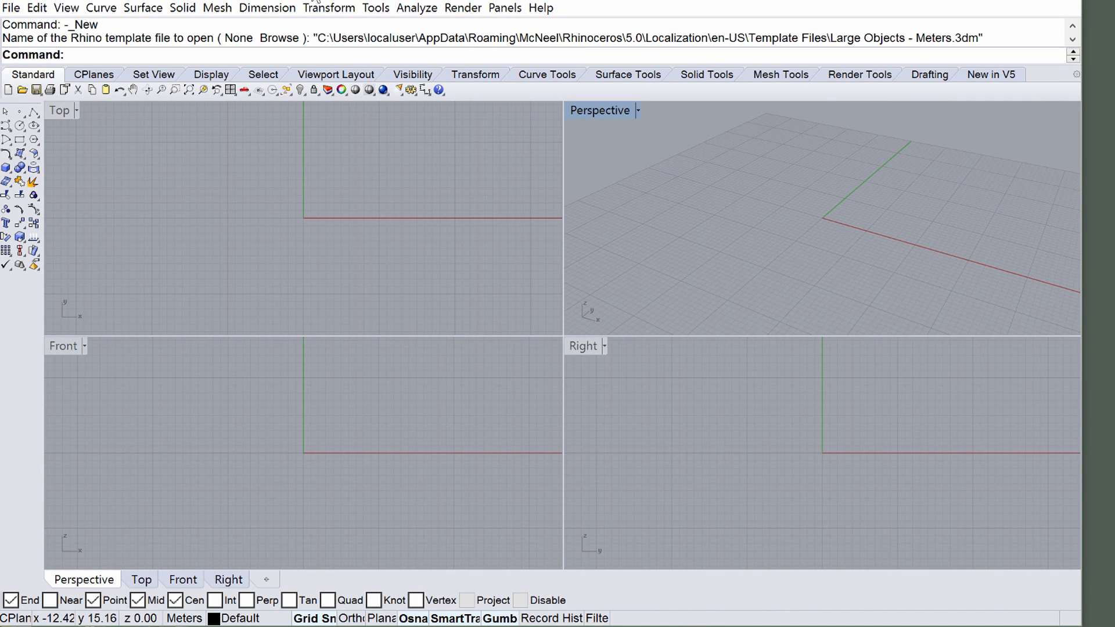
# Step: Run the Grasshopper command from the Rhino command line to launch the plug-in
pyautogui.write('Grasshopper')
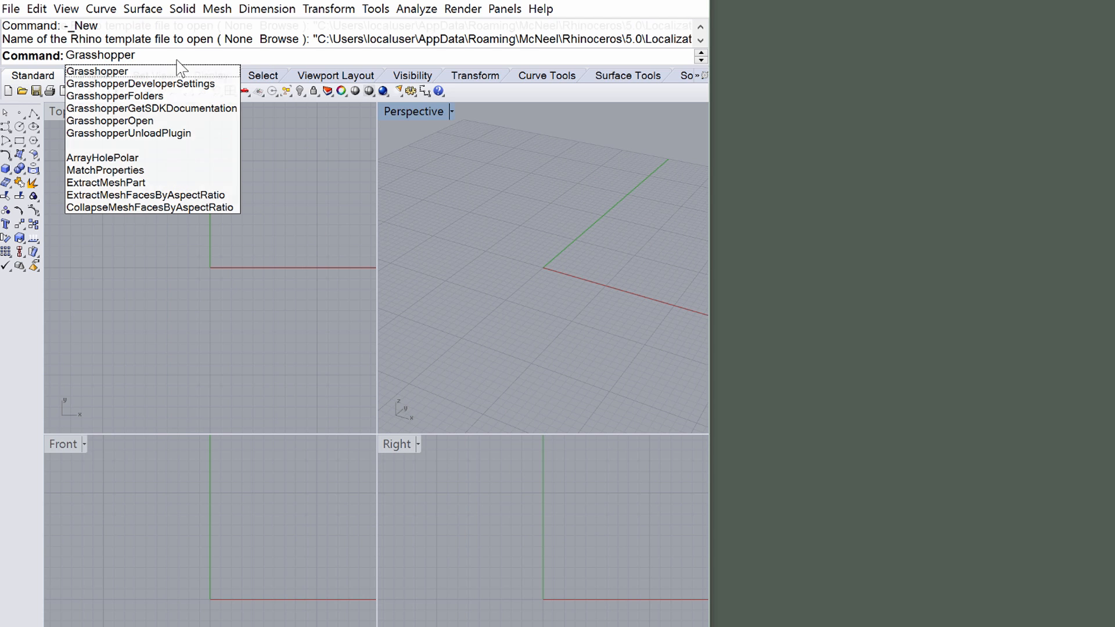
pyautogui.click(96, 70)
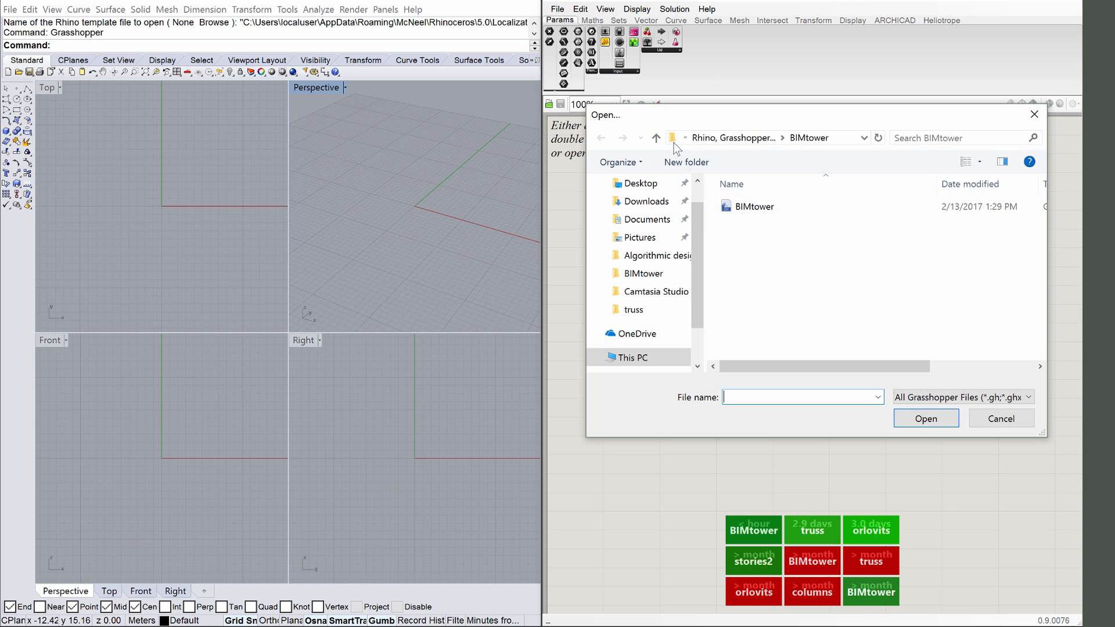
# Step: Open the BIMtower definition file in Grasshopper
pyautogui.click(756, 207)
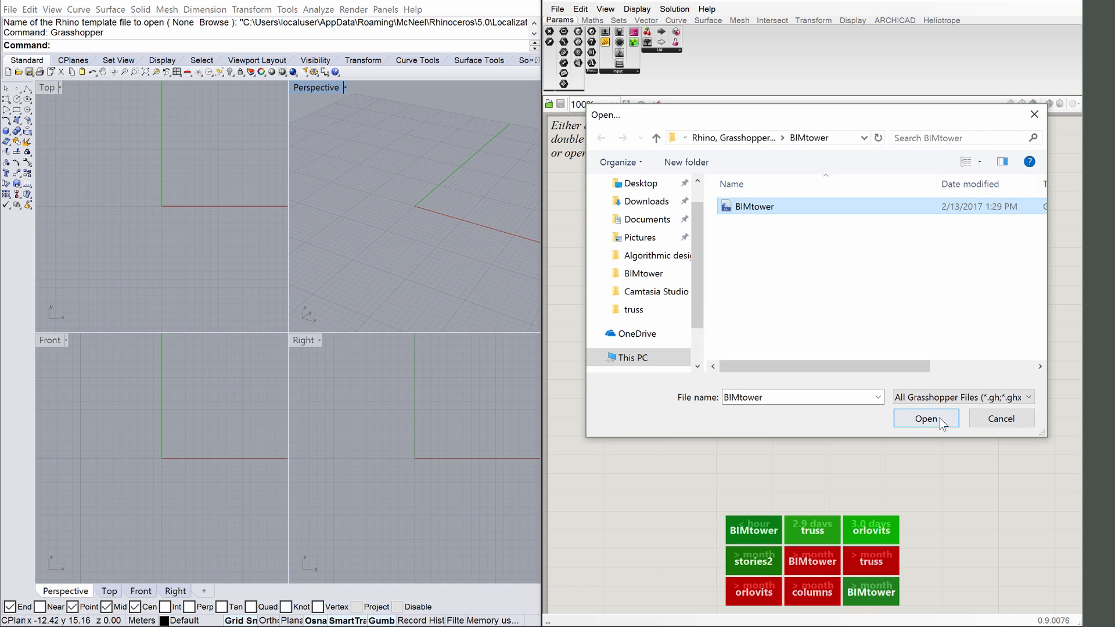
pyautogui.click(926, 418)
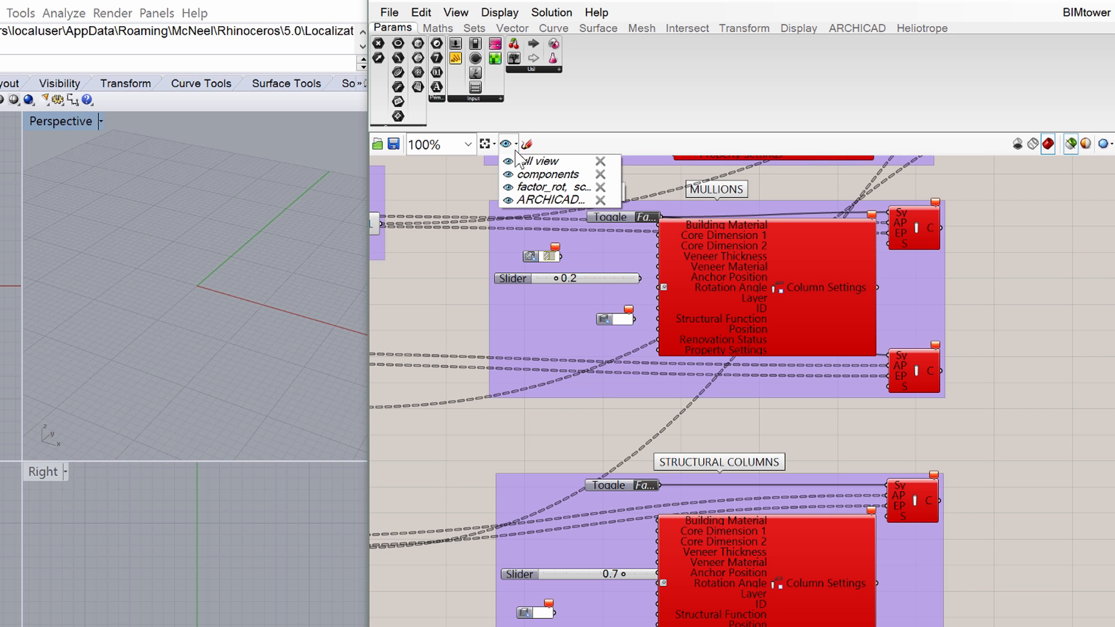
# Step: Jump to the saved 'components' named view on the Grasshopper canvas
pyautogui.click(507, 160)
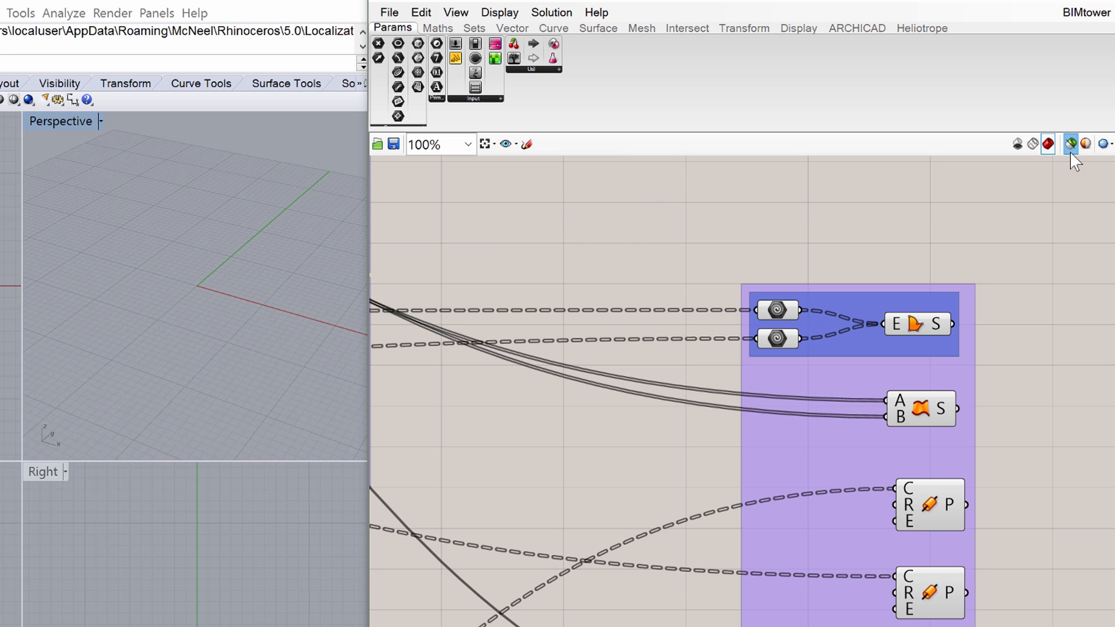
pyautogui.moveTo(1070, 144)
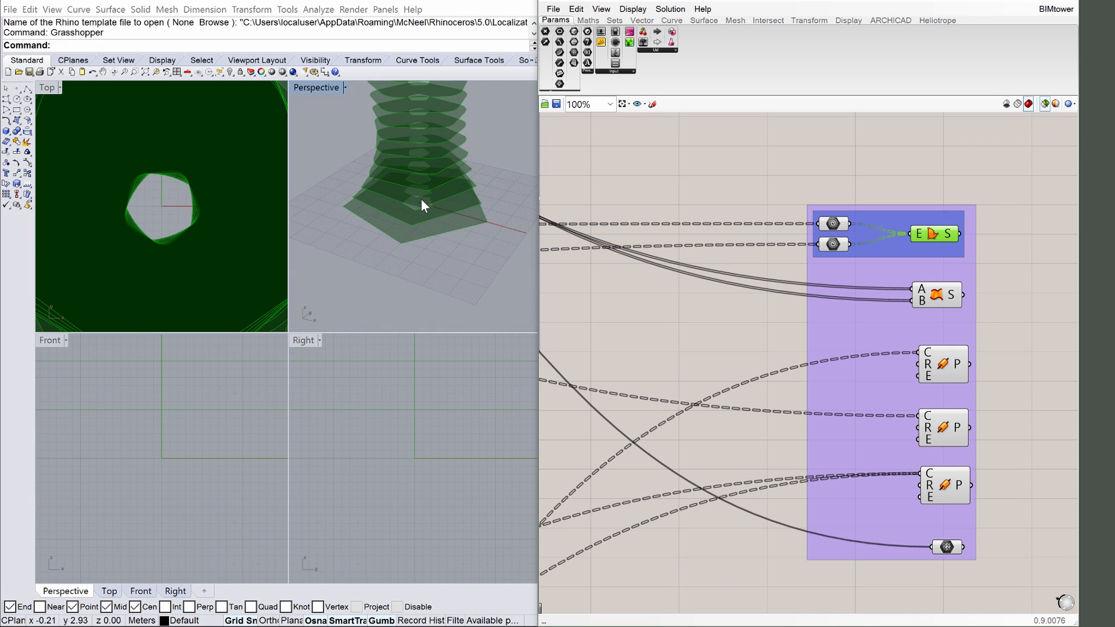
pyautogui.moveTo(420, 135)
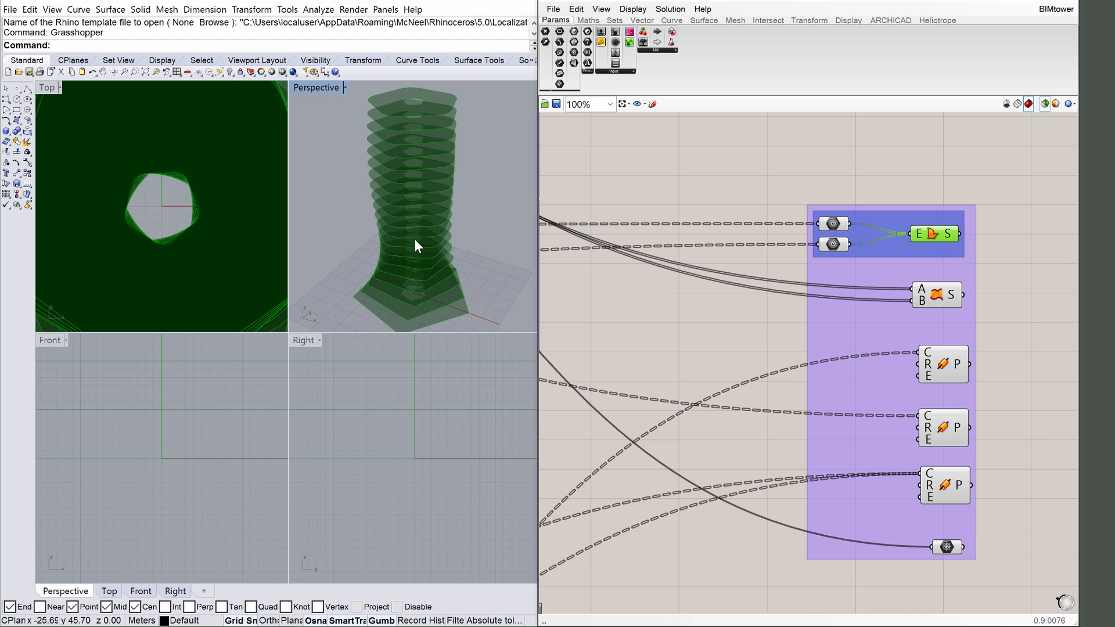
# Step: Maximise the Rhino Perspective viewport to fill the modelling area
pyautogui.doubleClick(316, 87)
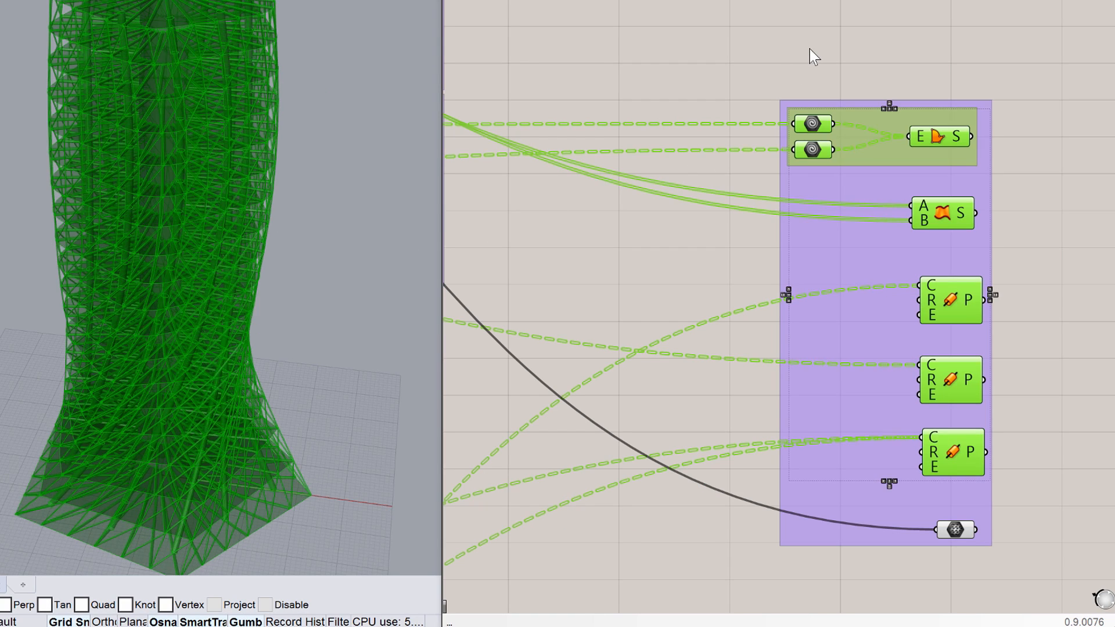
pyautogui.moveTo(940, 137)
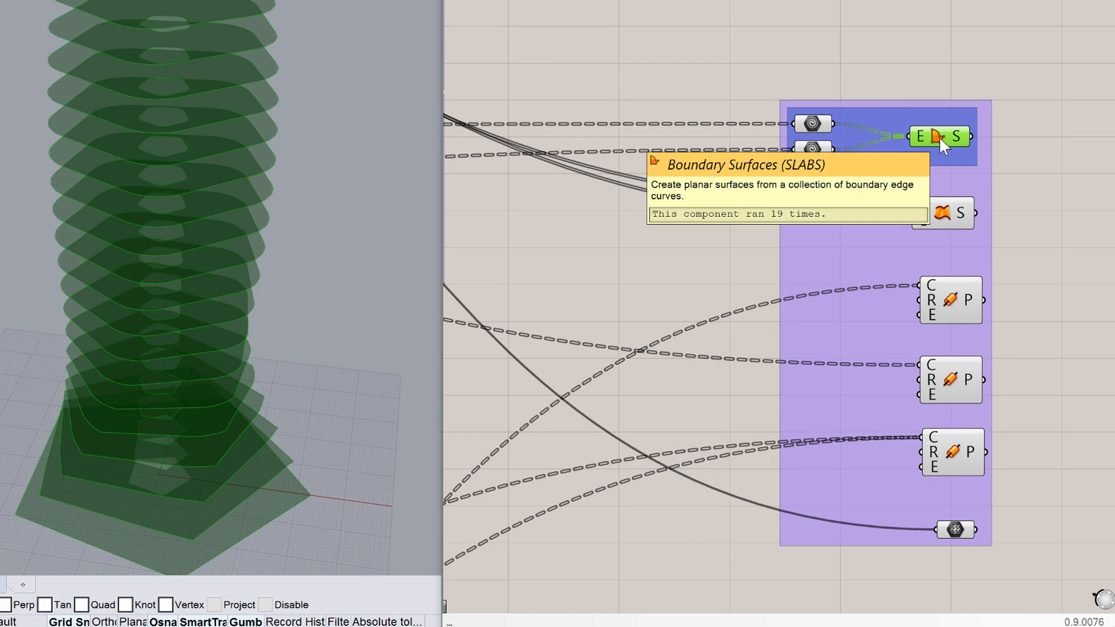
pyautogui.moveTo(942, 214)
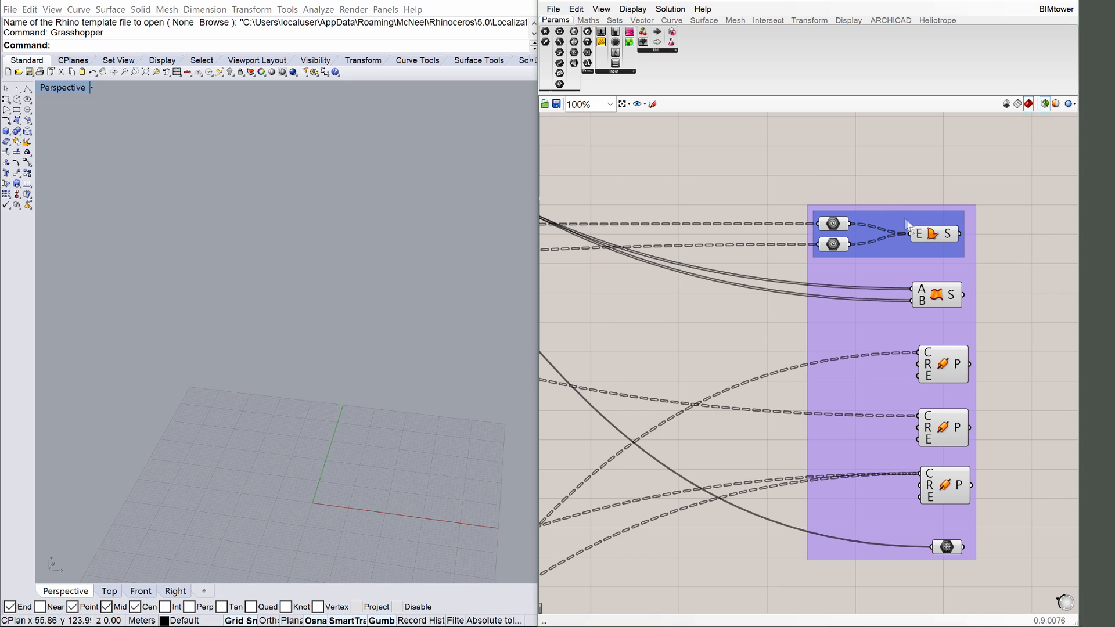
pyautogui.moveTo(935, 234)
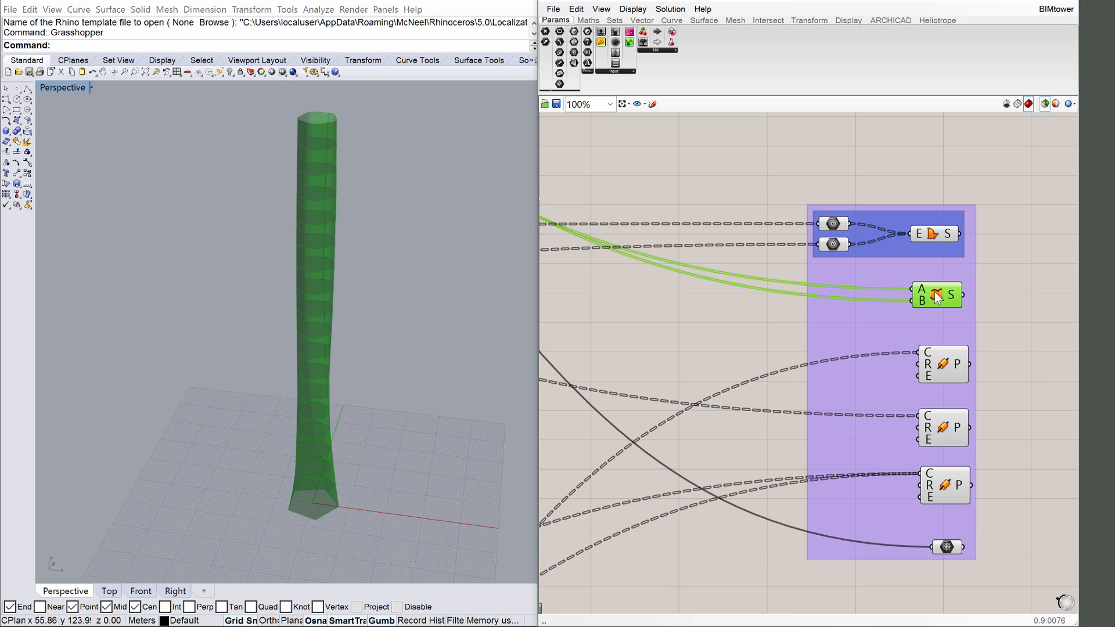
pyautogui.moveTo(935, 294)
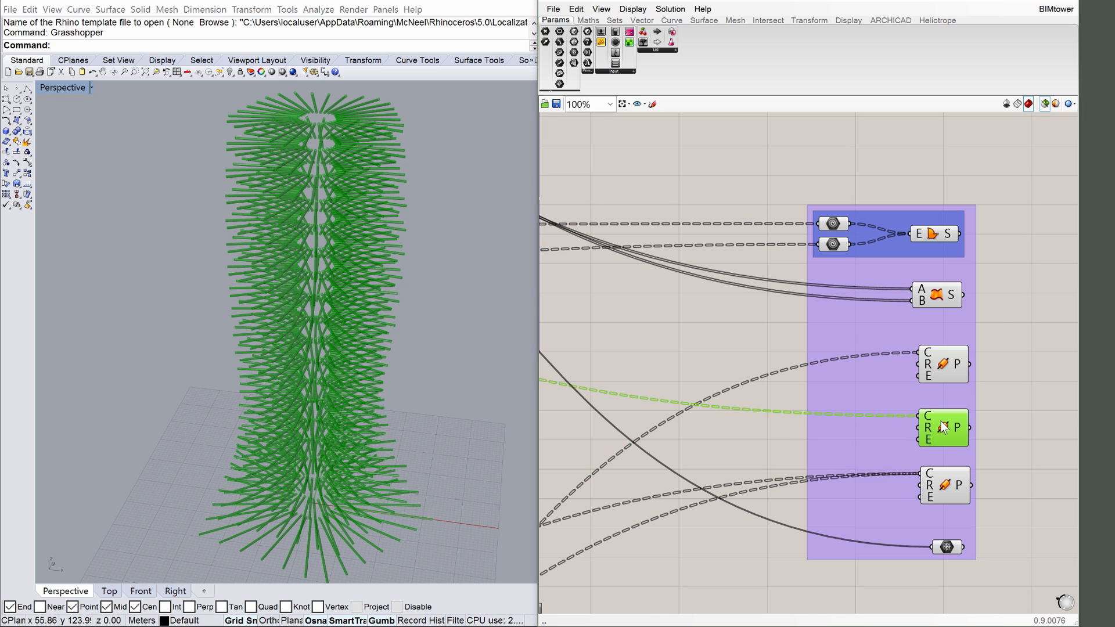
pyautogui.moveTo(944, 428)
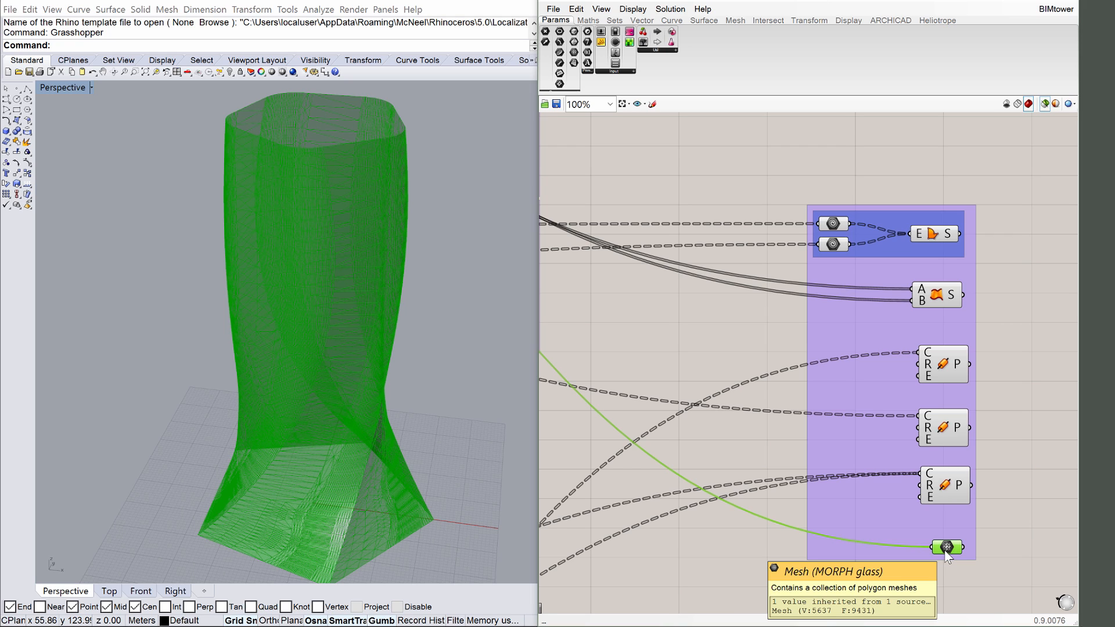
pyautogui.moveTo(895, 197)
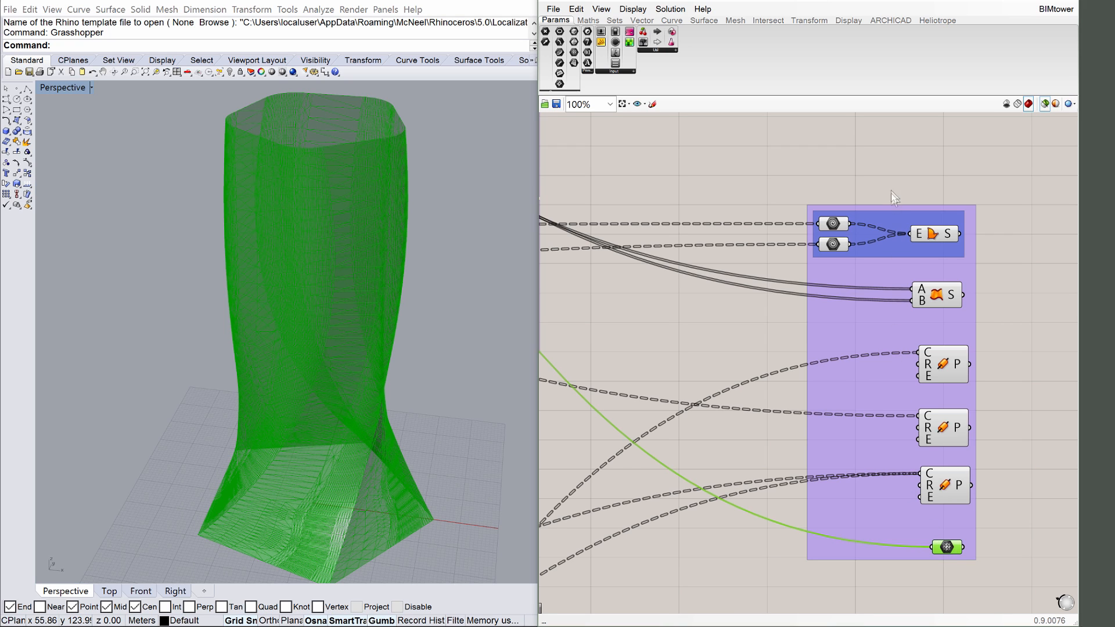
# Step: Scroll the Grasshopper canvas toward the glass facade mesh parameter
pyautogui.scroll(-3)
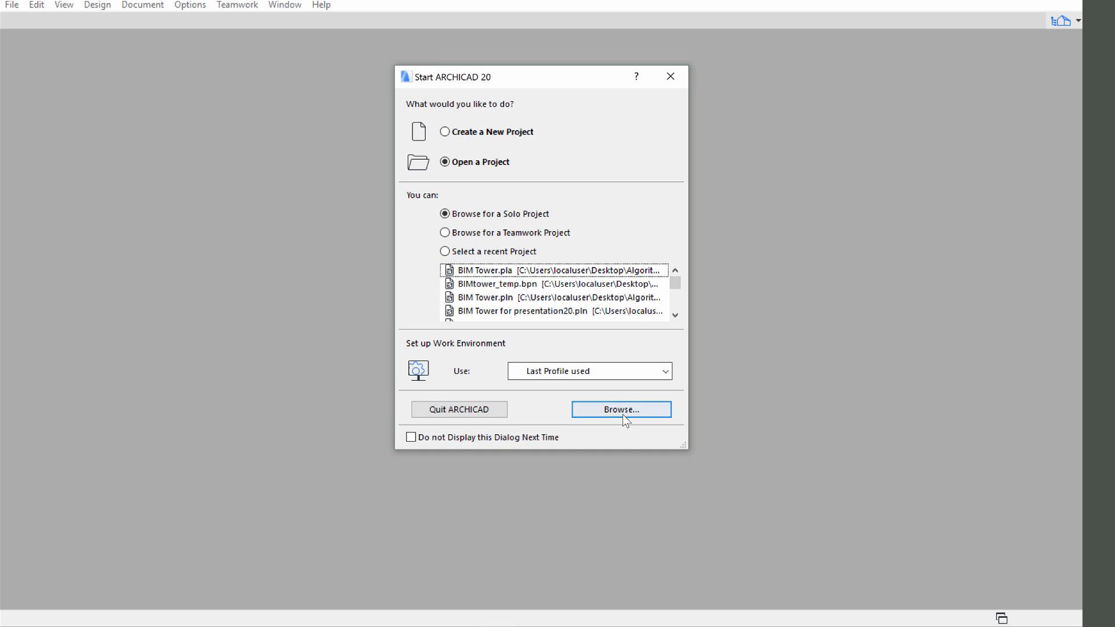
# Step: Browse to and open the BIM Tower project in ARCHICAD 20
pyautogui.click(620, 410)
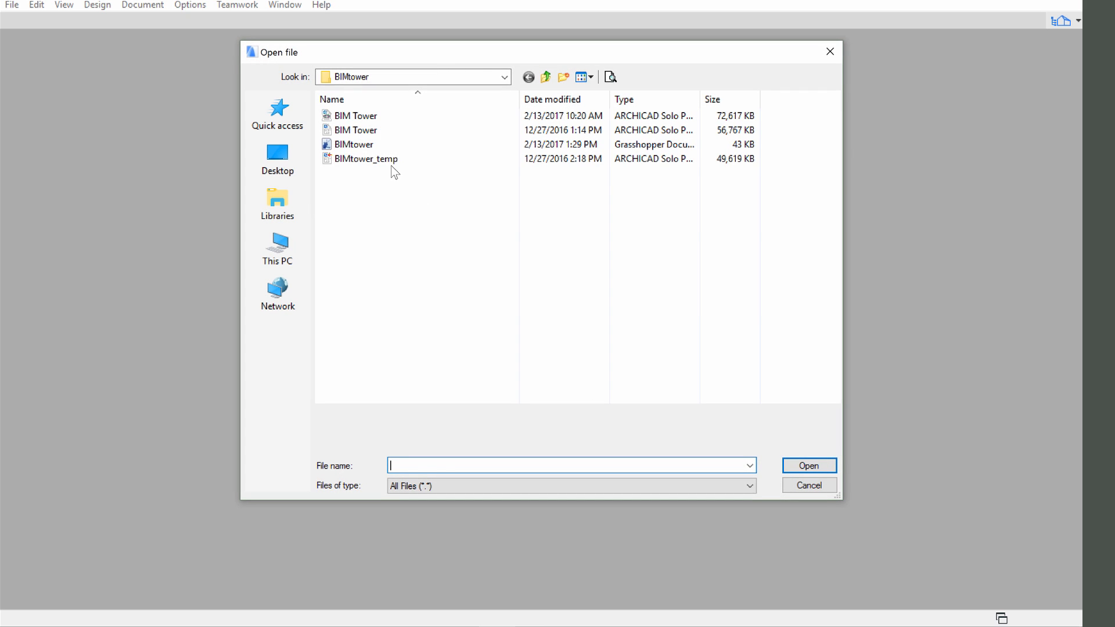
pyautogui.click(367, 160)
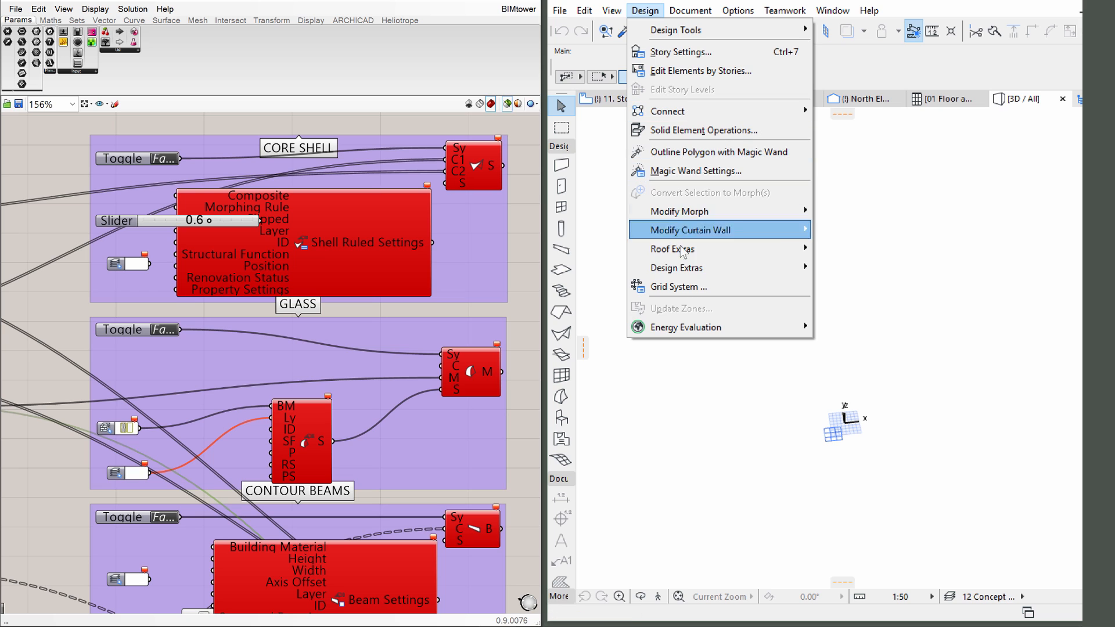
pyautogui.moveTo(676, 267)
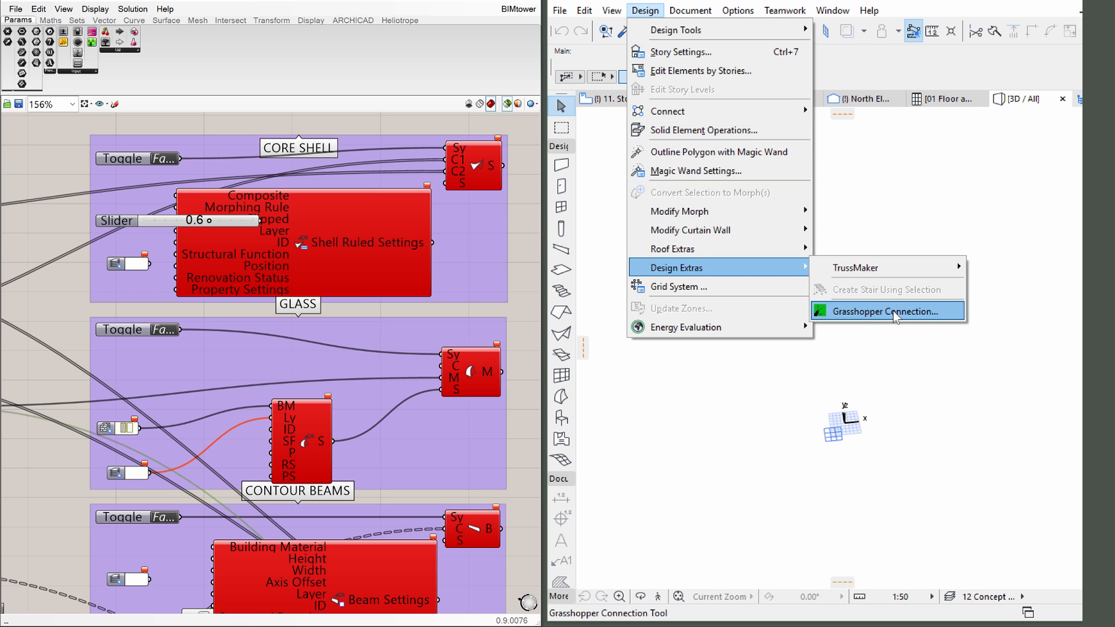
# Step: Start the Grasshopper Connection so ARCHICAD links with the open definition
pyautogui.click(885, 312)
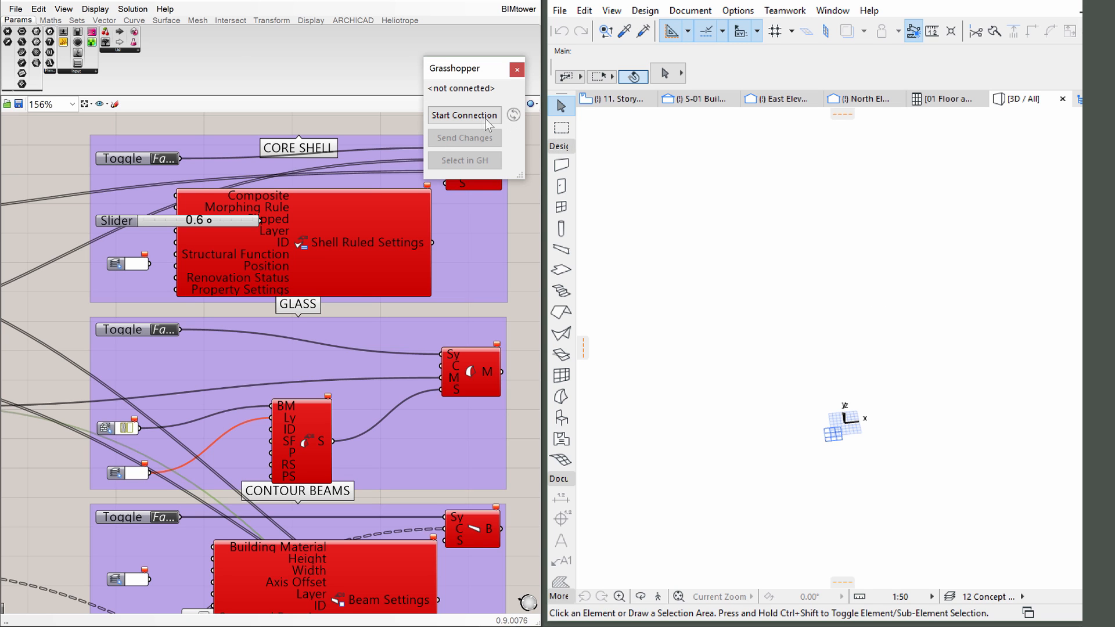
pyautogui.click(464, 115)
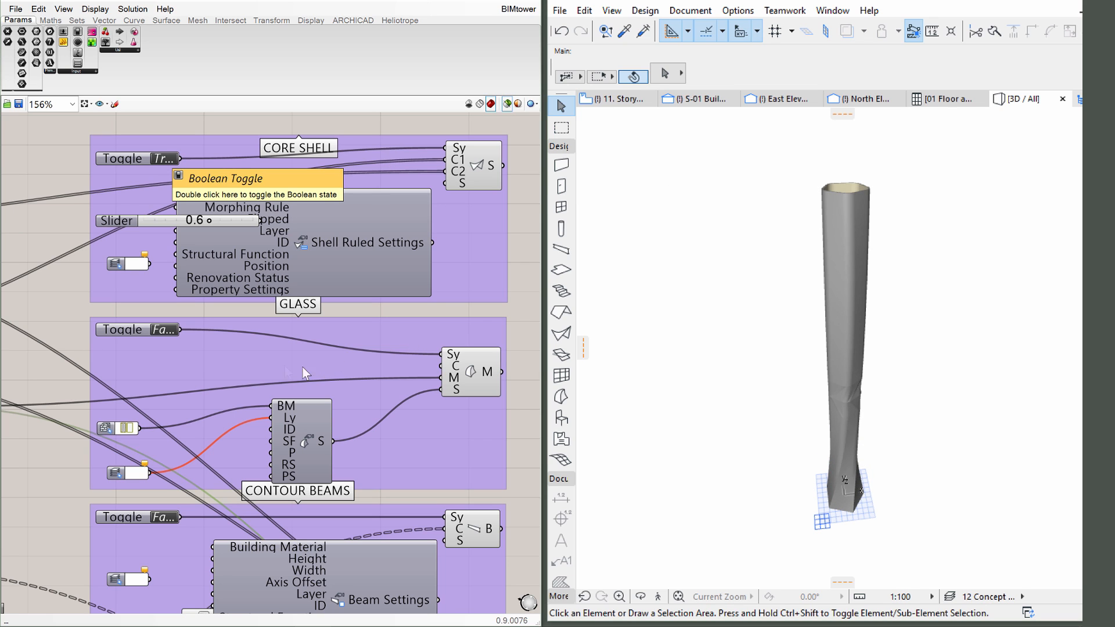
pyautogui.moveTo(170, 335)
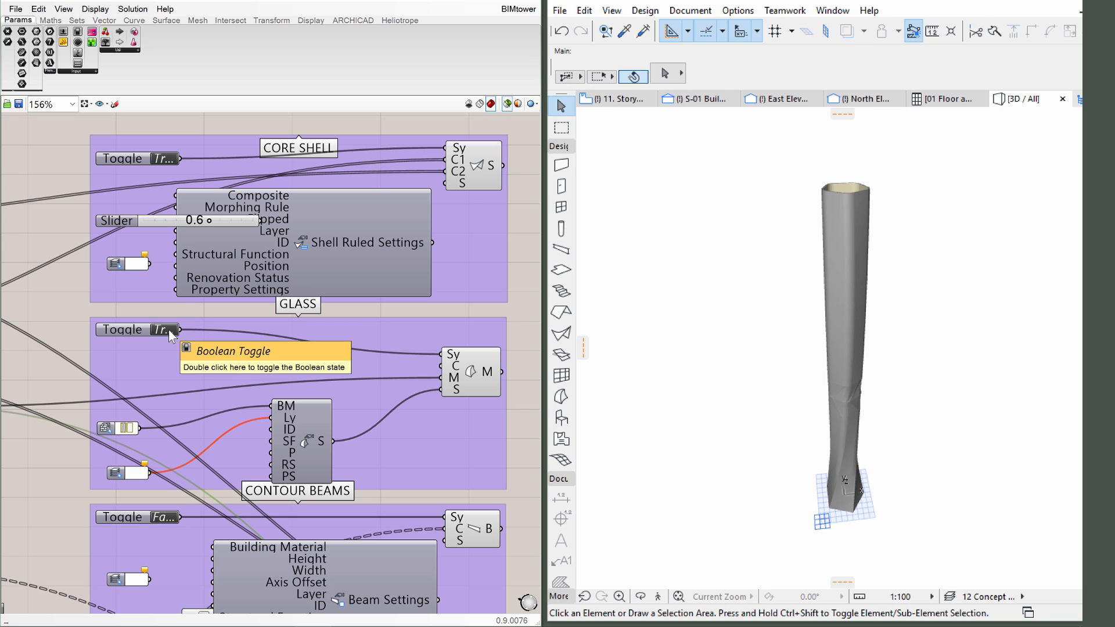
# Step: Toggle the glass skin, second beam set and structural columns to True so they sync to ARCHICAD
pyautogui.doubleClick(139, 329)
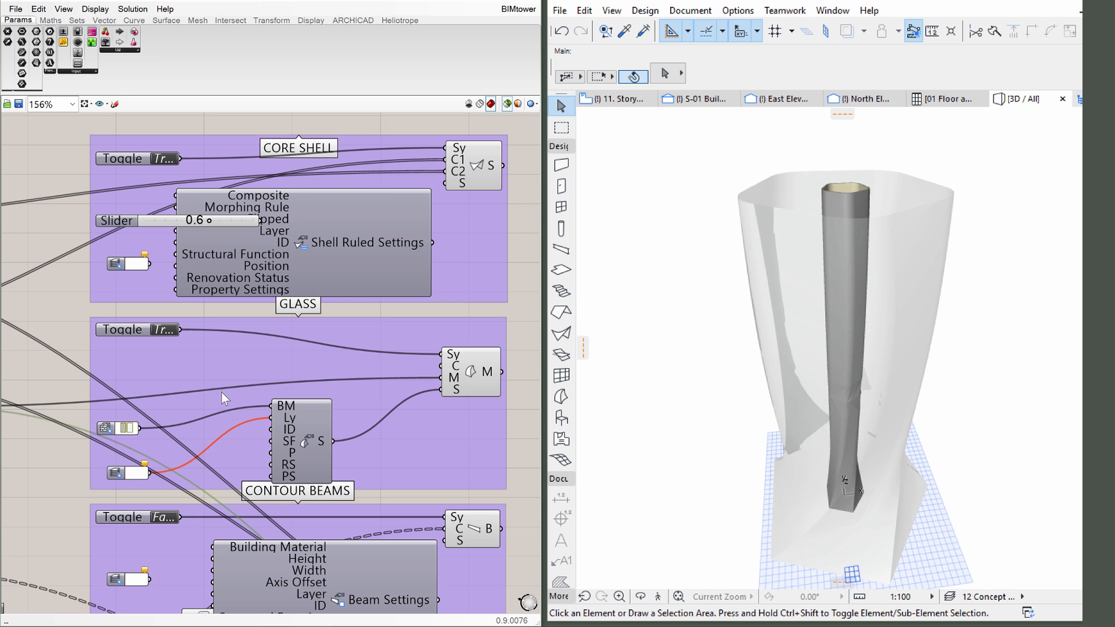
pyautogui.moveTo(237, 362)
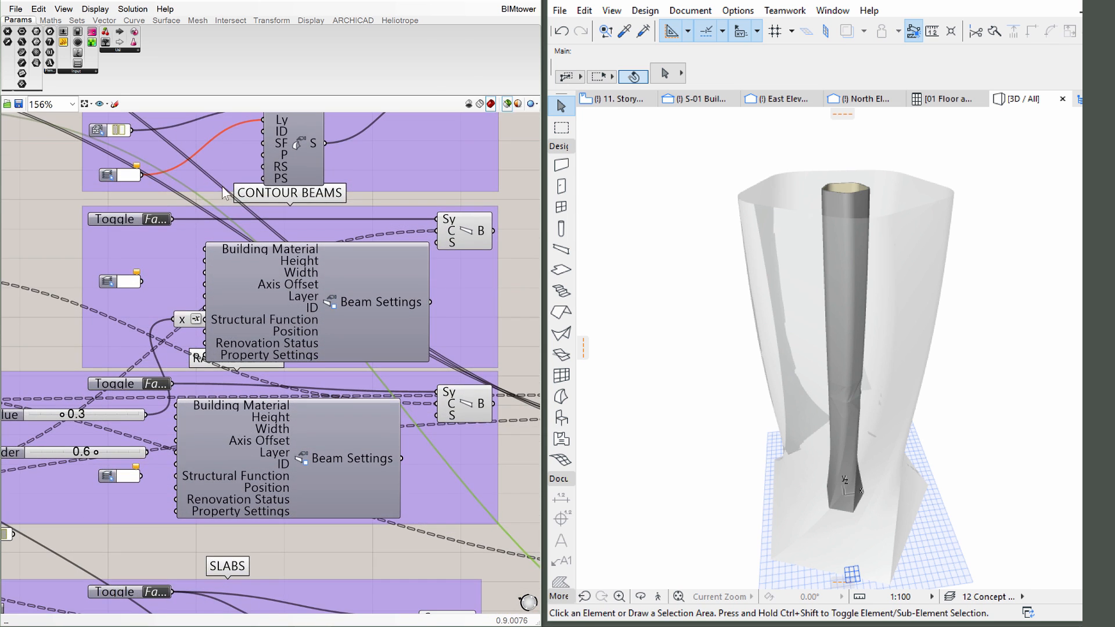
pyautogui.moveTo(223, 249)
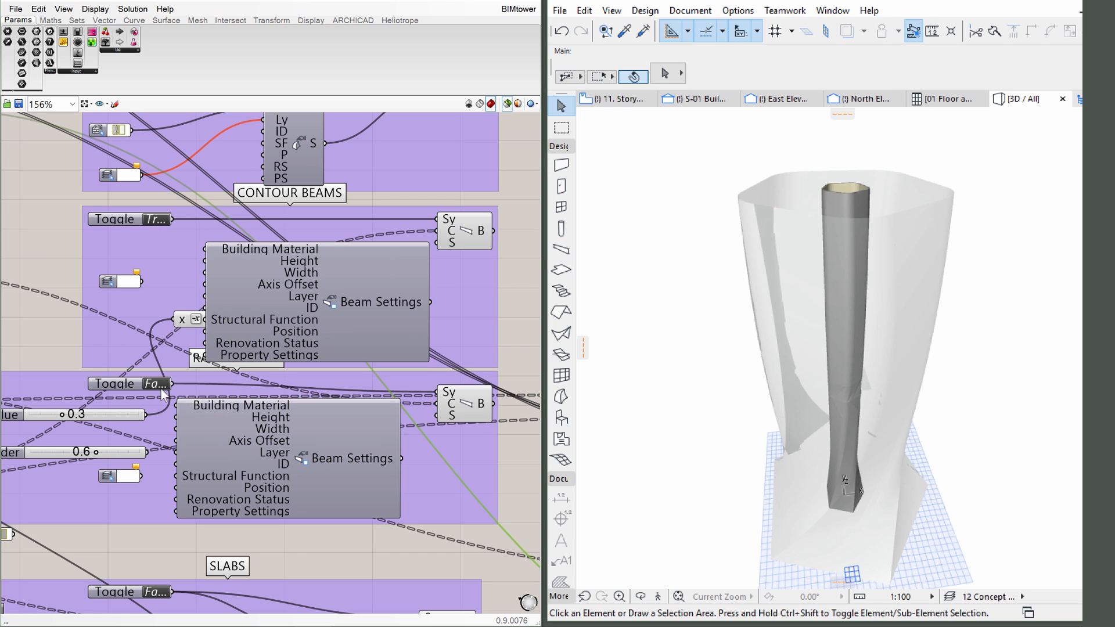
pyautogui.click(155, 383)
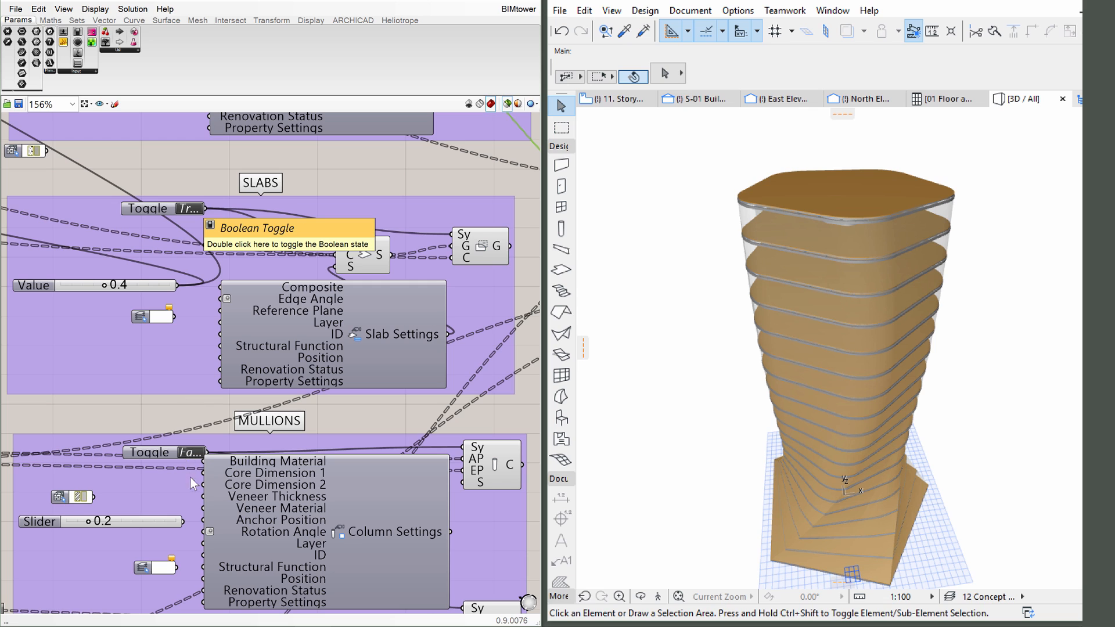
pyautogui.moveTo(231, 455)
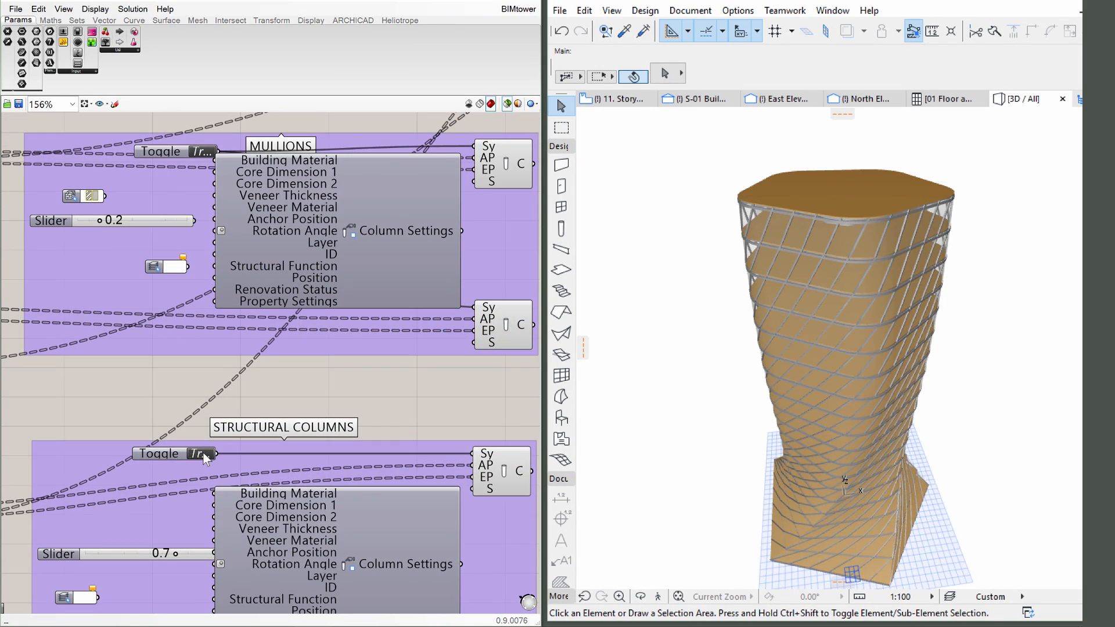
pyautogui.moveTo(205, 459)
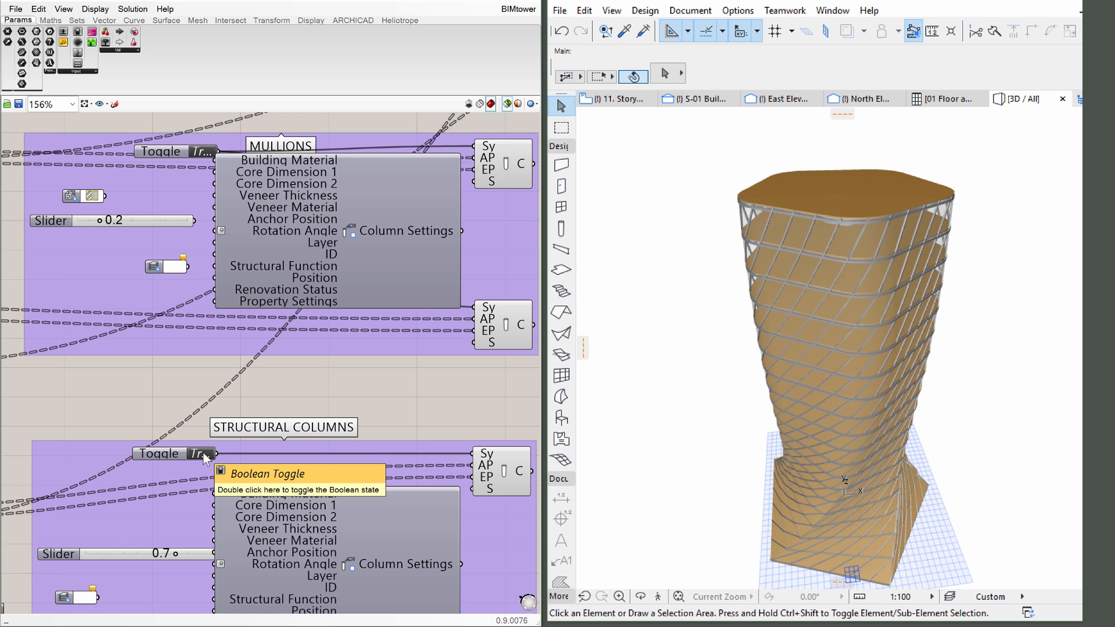
pyautogui.doubleClick(173, 455)
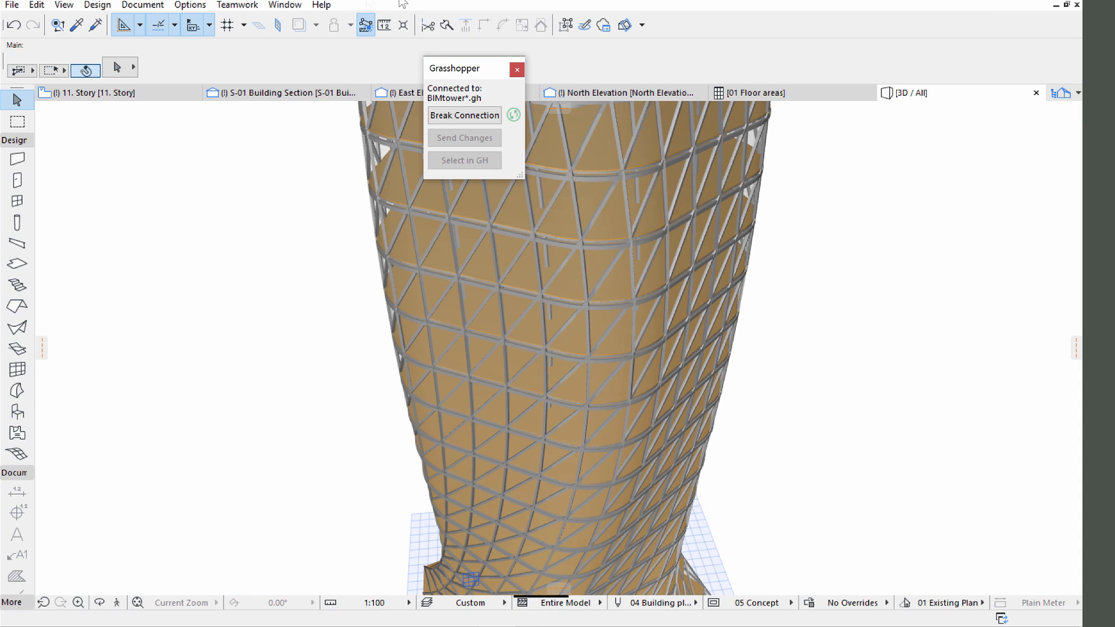
# Step: Open the completed BIM Tower project from the BIMtower folder
pyautogui.click(11, 4)
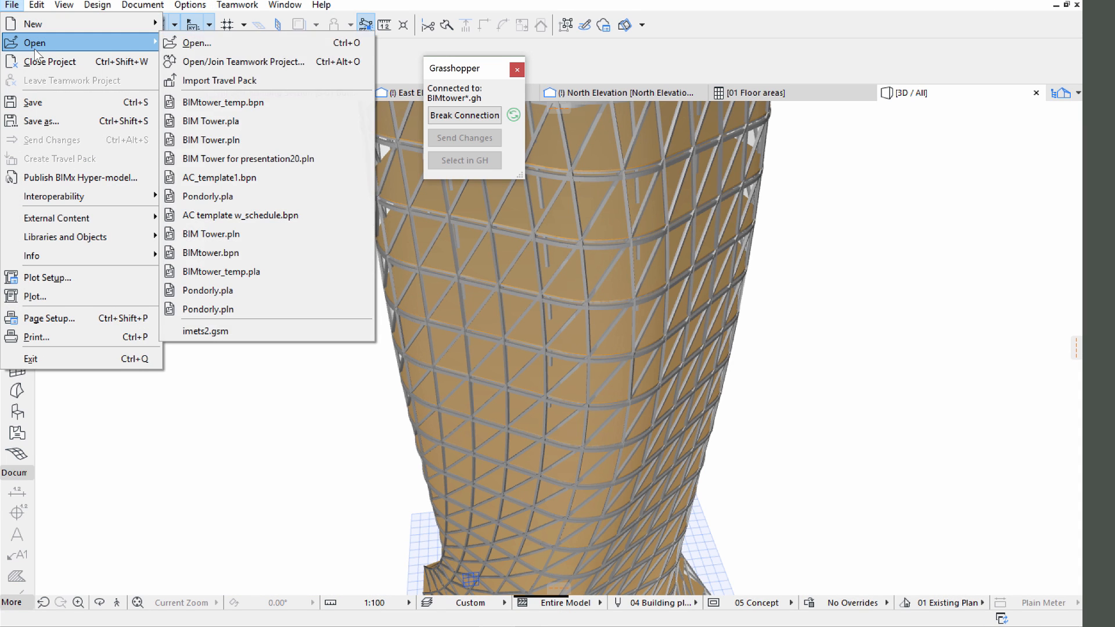
pyautogui.click(195, 43)
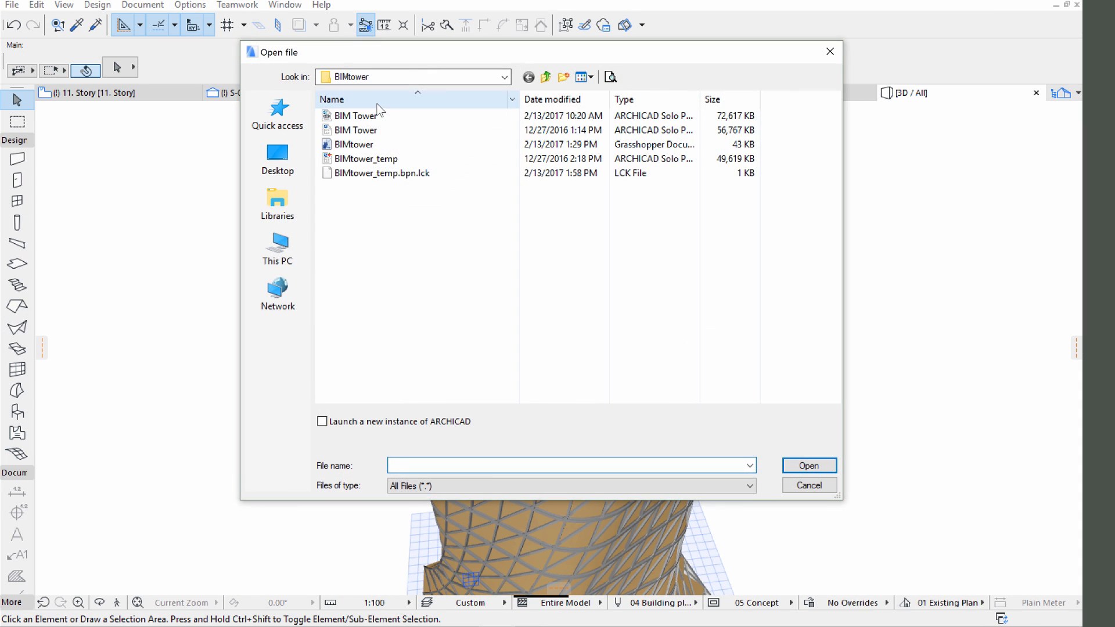
pyautogui.click(355, 115)
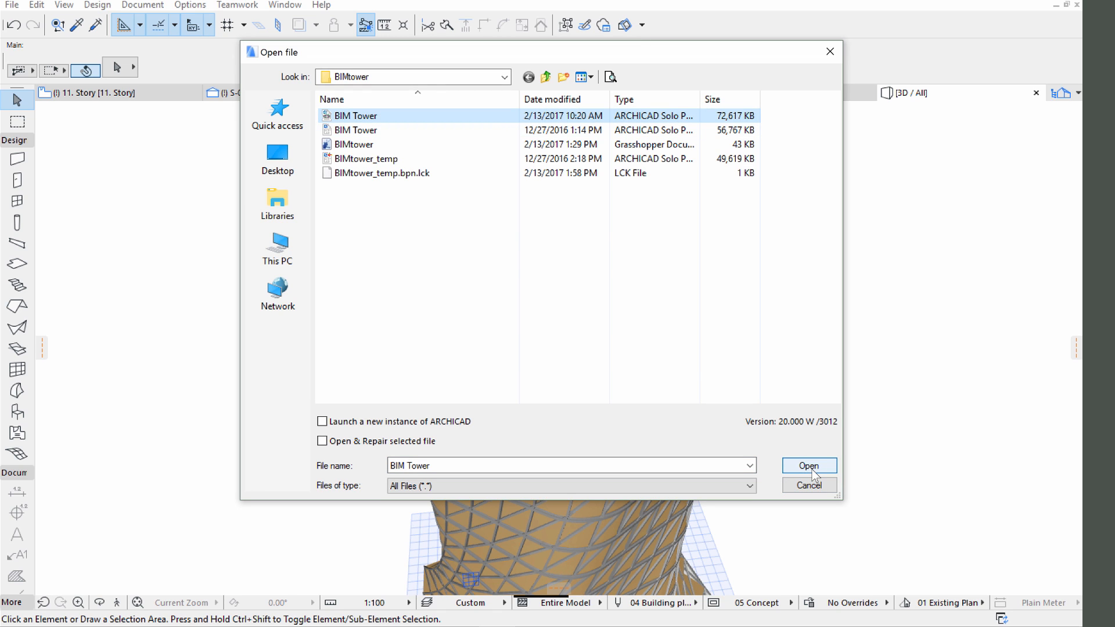
pyautogui.click(809, 465)
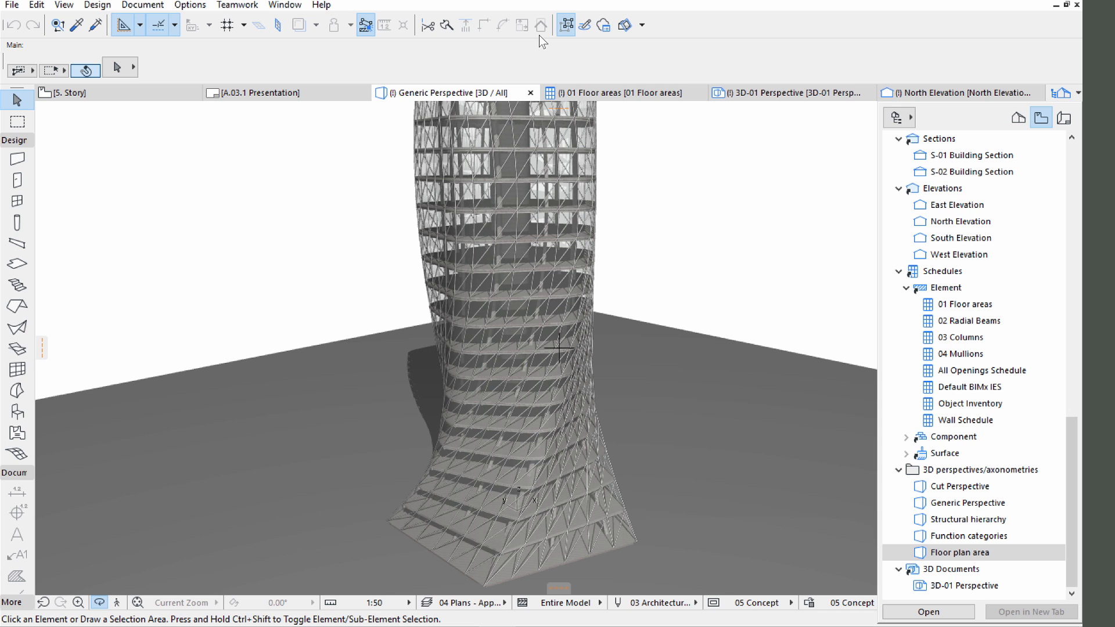
# Step: Open the 01 Floor areas schedule from the Navigator's Element schedules
pyautogui.click(968, 303)
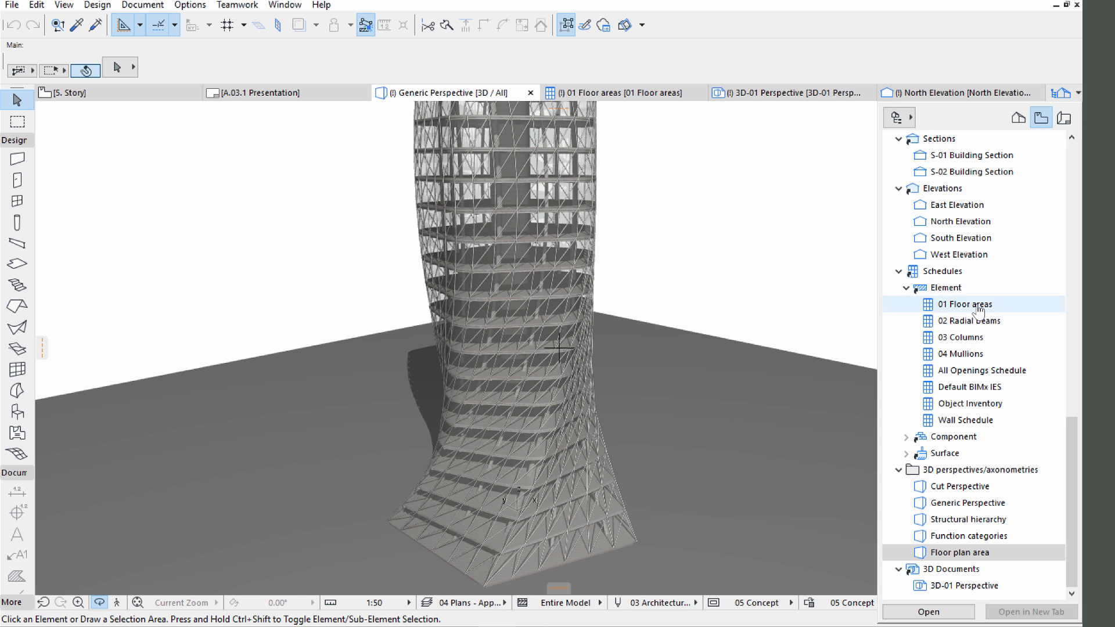
pyautogui.doubleClick(966, 303)
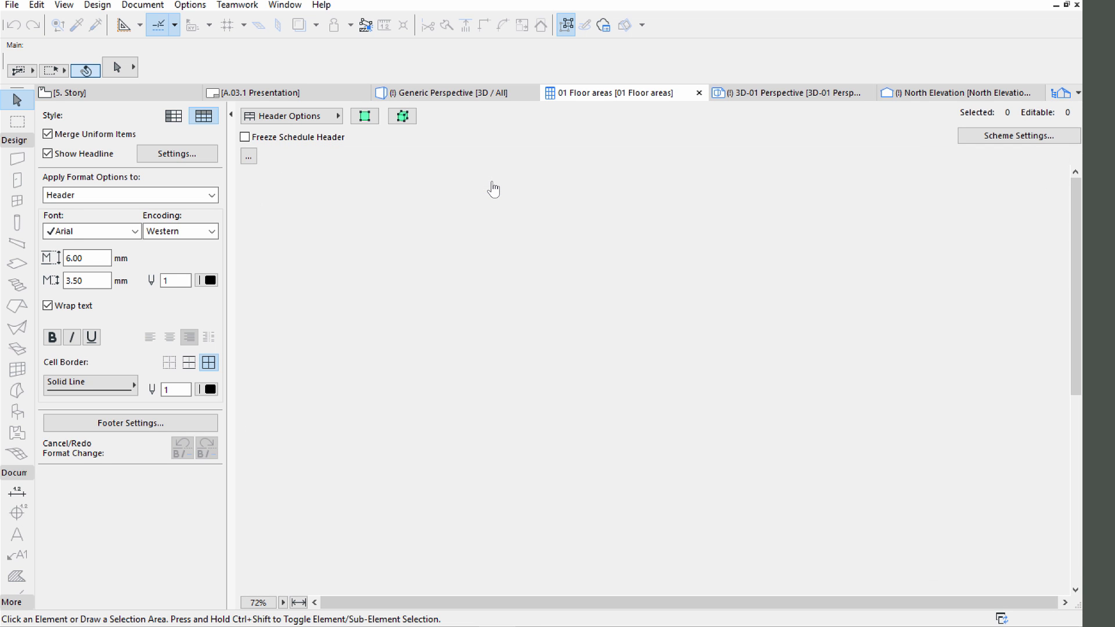
# Step: View the 02 Radial Beams volume schedule, then the Structural hierarchy 3D perspective of the tower
pyautogui.click(620, 93)
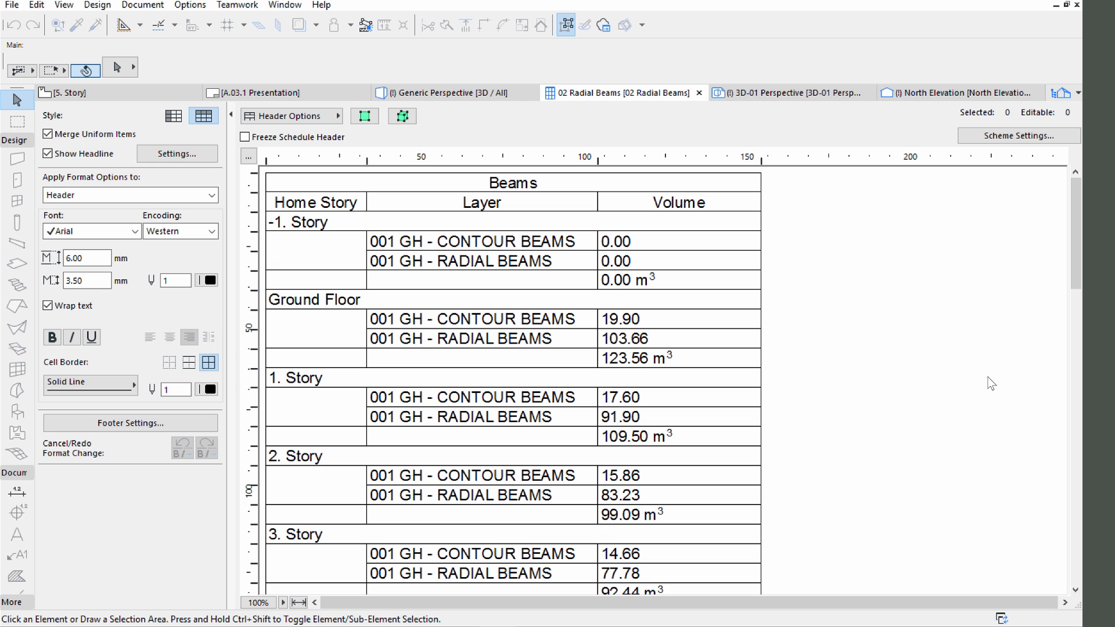
pyautogui.click(445, 93)
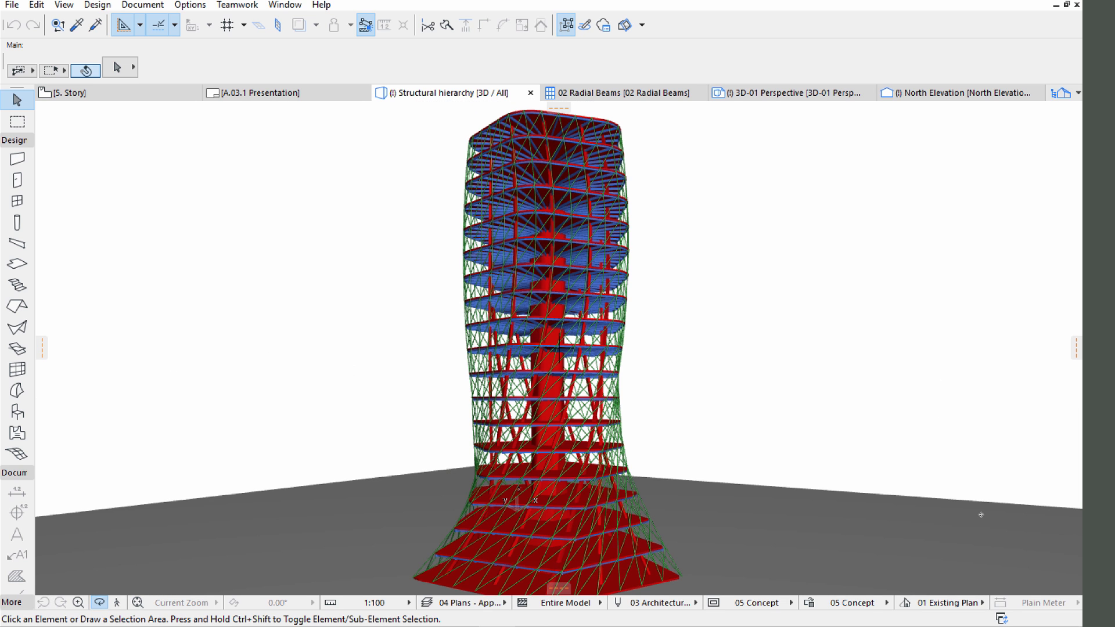
pyautogui.moveTo(604, 345)
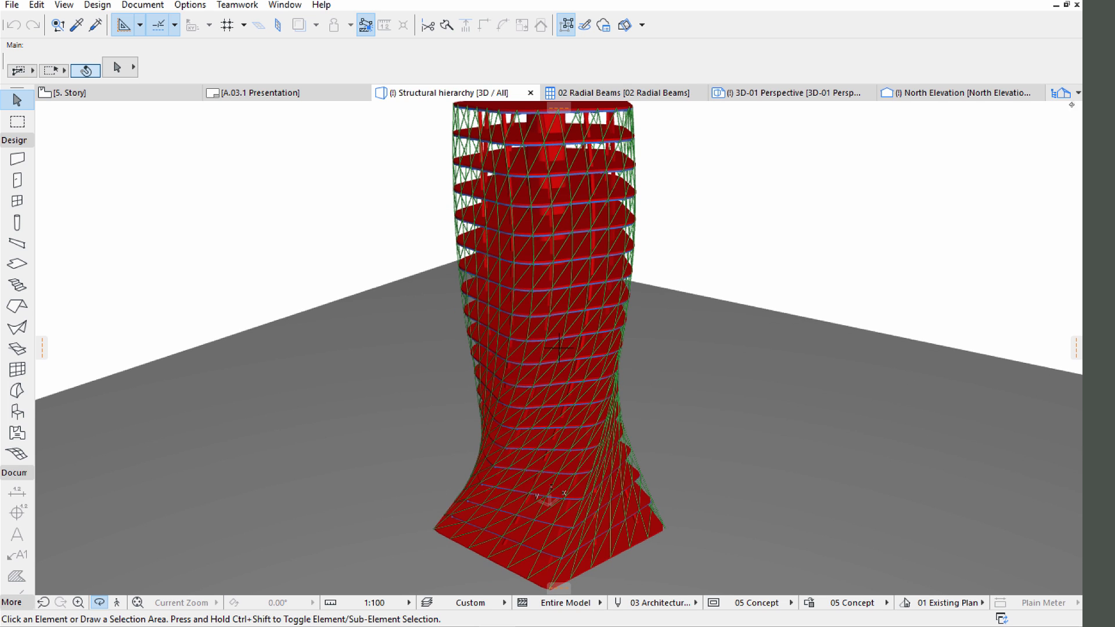
# Step: Show the Function categories 3D perspective, then bring back the Navigator palette of project views
pyautogui.click(1040, 117)
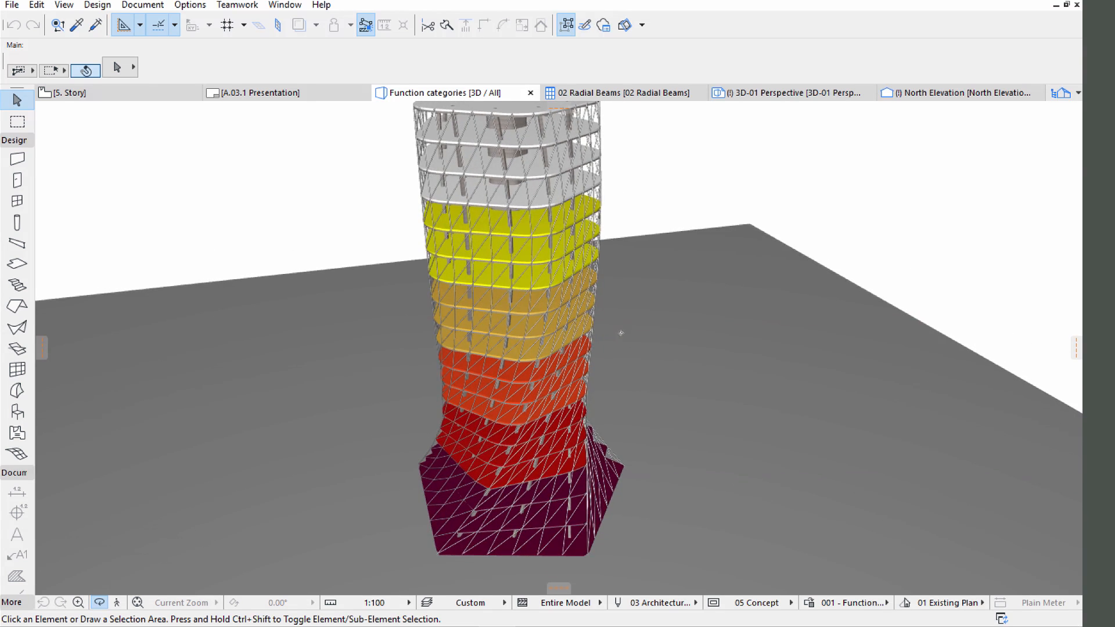
pyautogui.click(1063, 92)
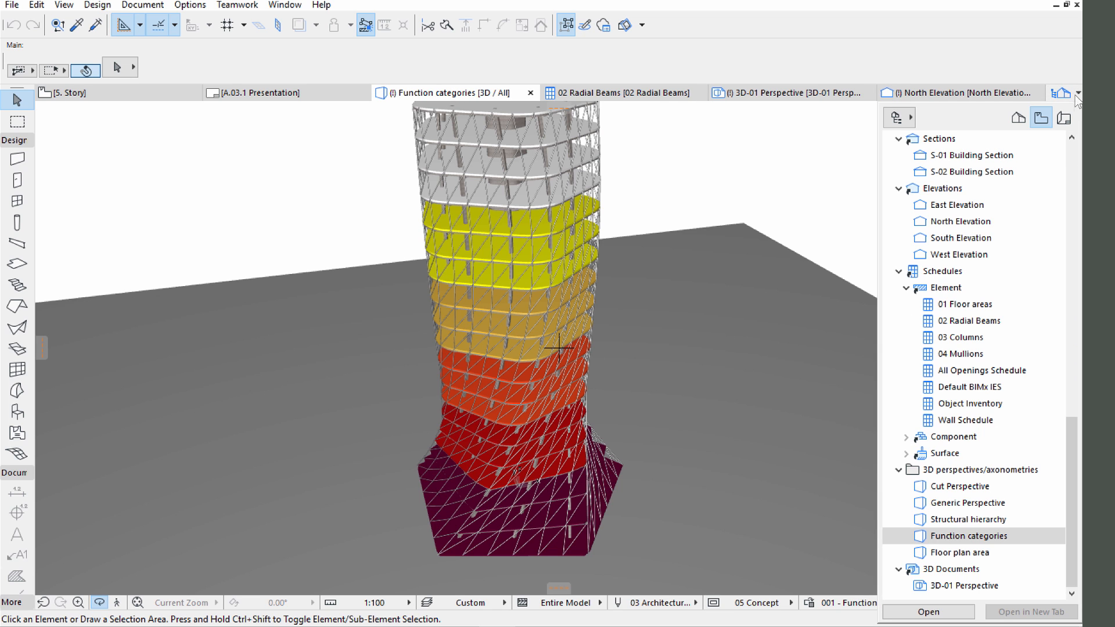